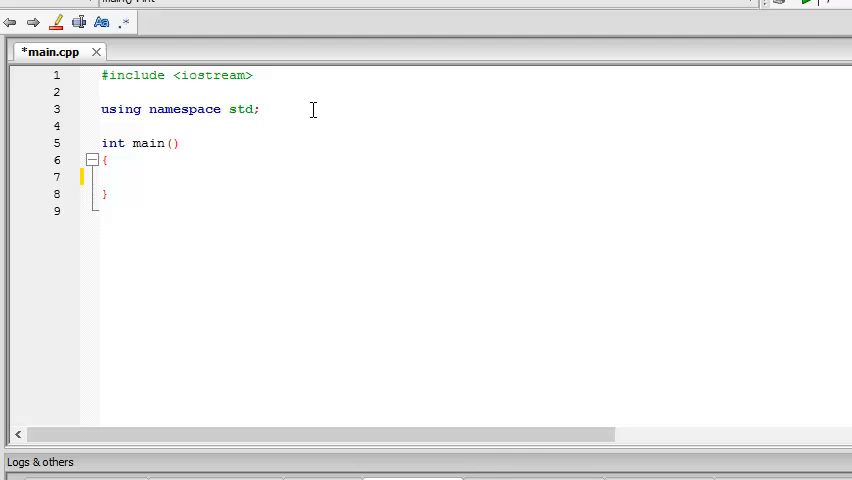
mouse_move(148, 170)
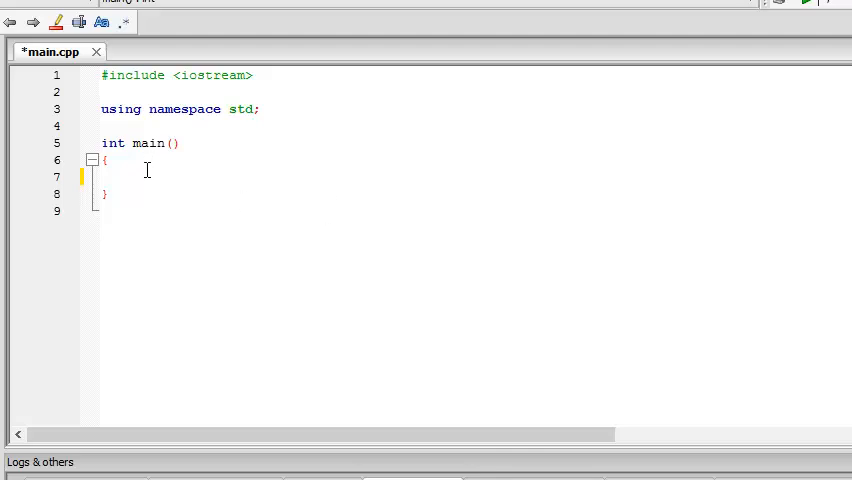
mouse_move(516, 260)
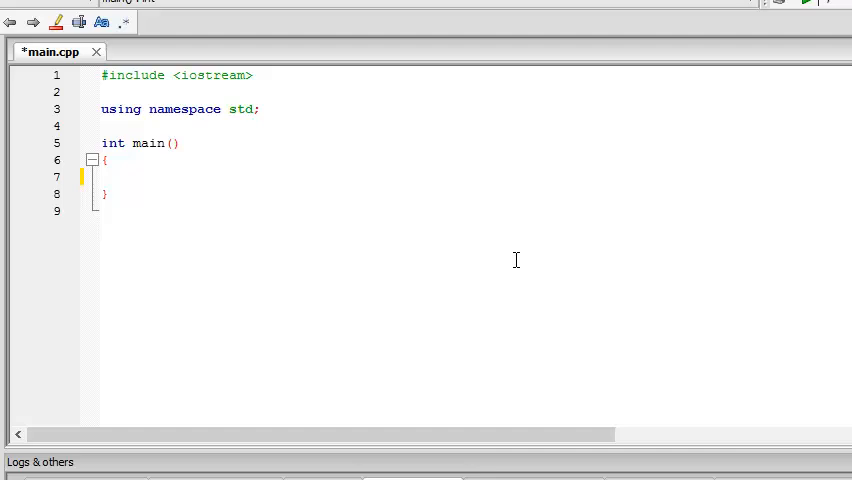
Step: Declare double pr, roi, si and int t at the start of main
click(132, 176)
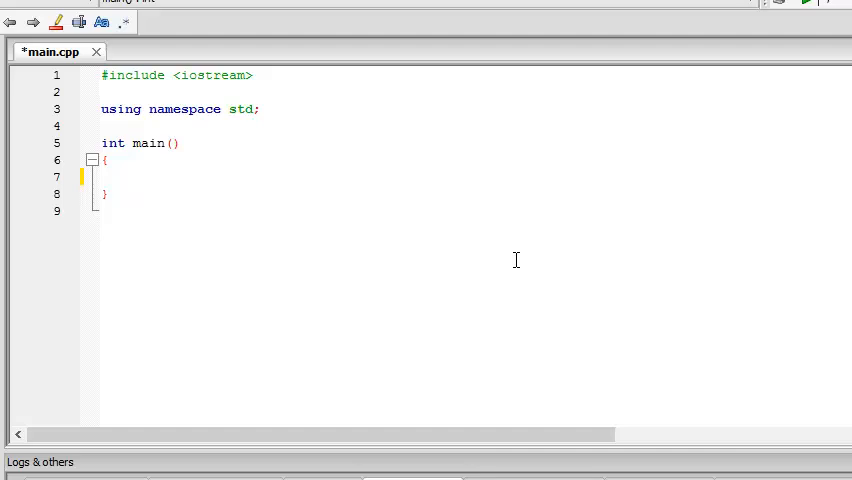
text(double)
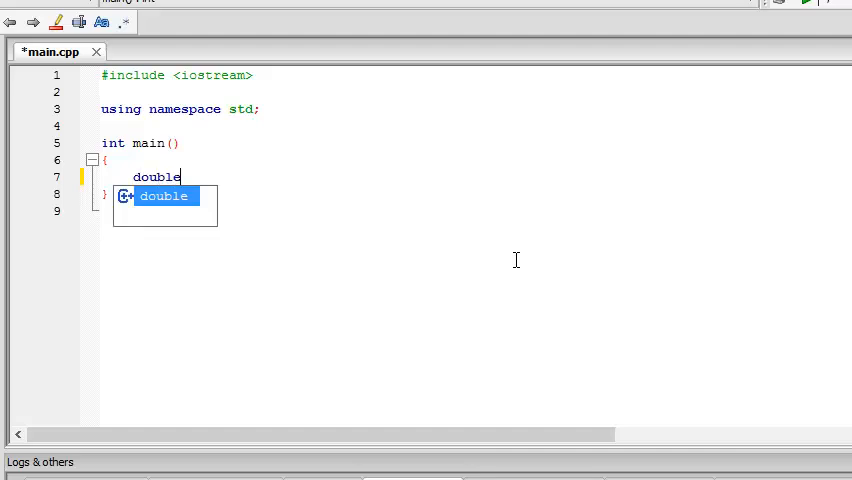
text(pr)
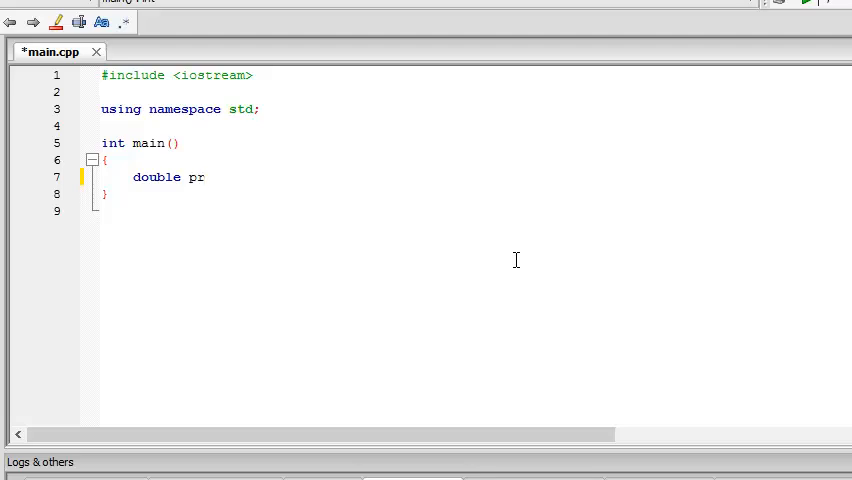
text(,roi,)
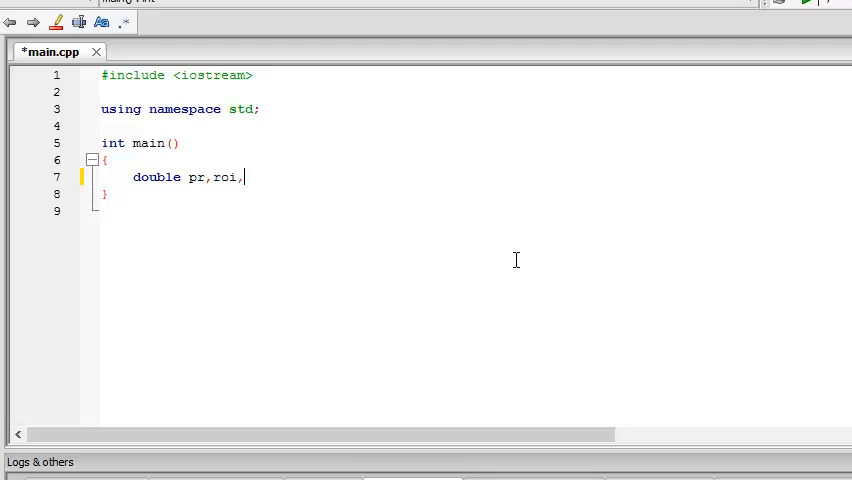
text(si;)
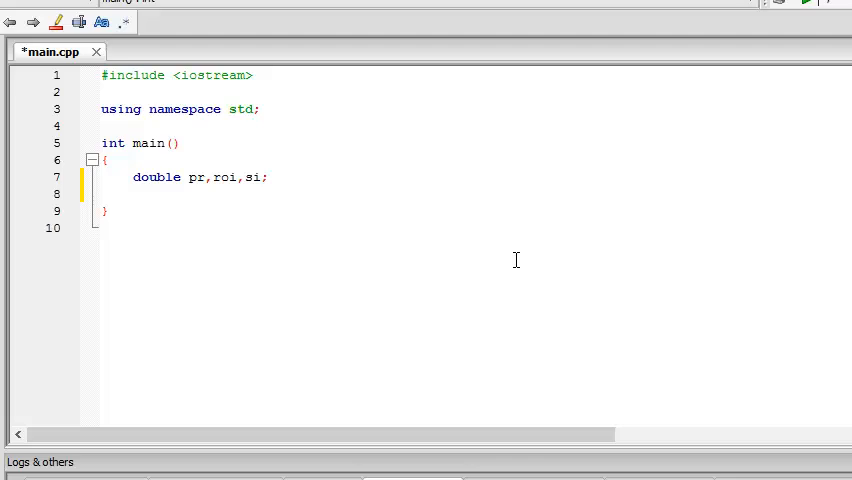
text(int)
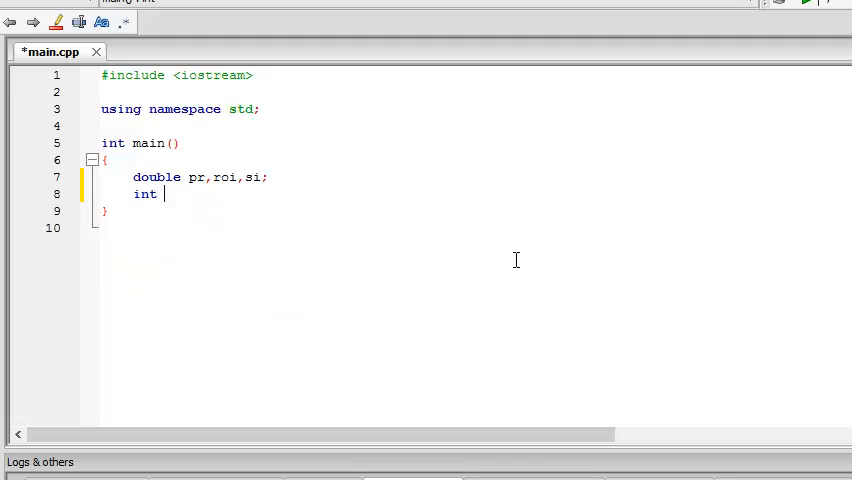
text(t;)
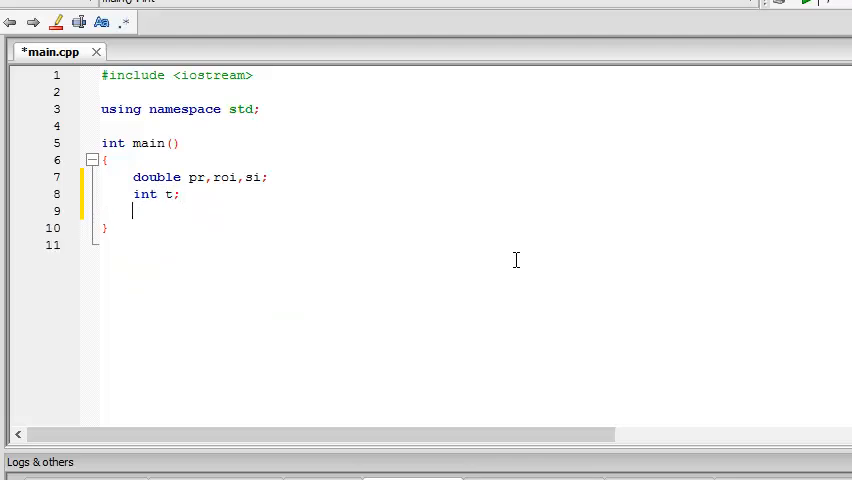
Step: Print the prompt "Please Enter Your Name: " and declare string name
text(cout)
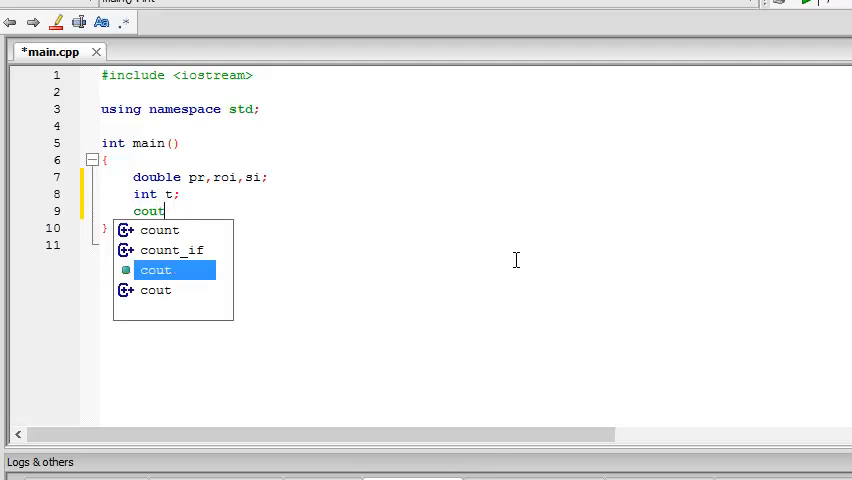
text(<<")
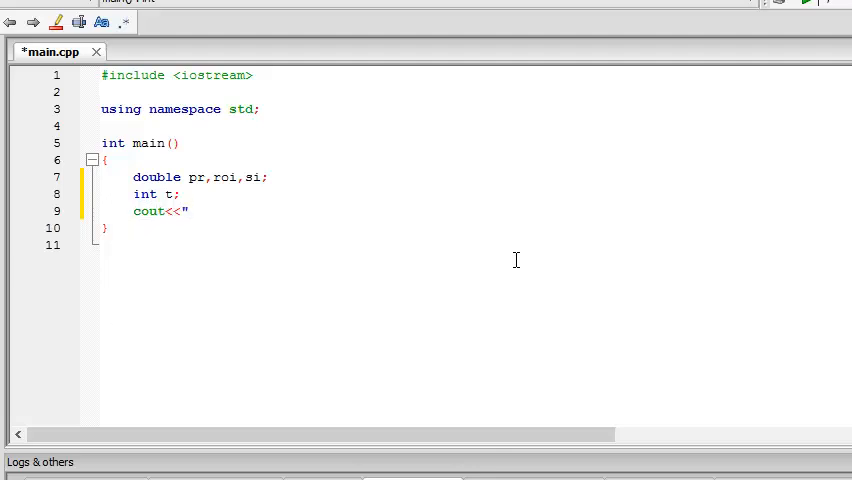
text(Please E)
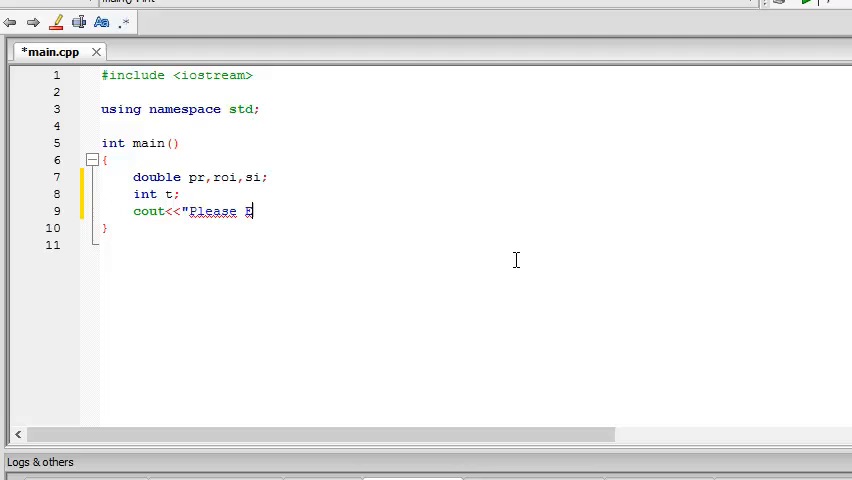
text(nter Your N)
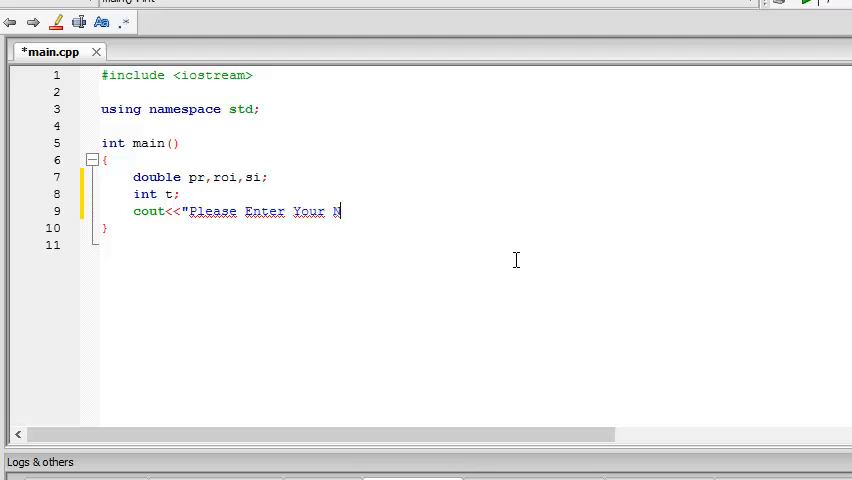
text(ame)
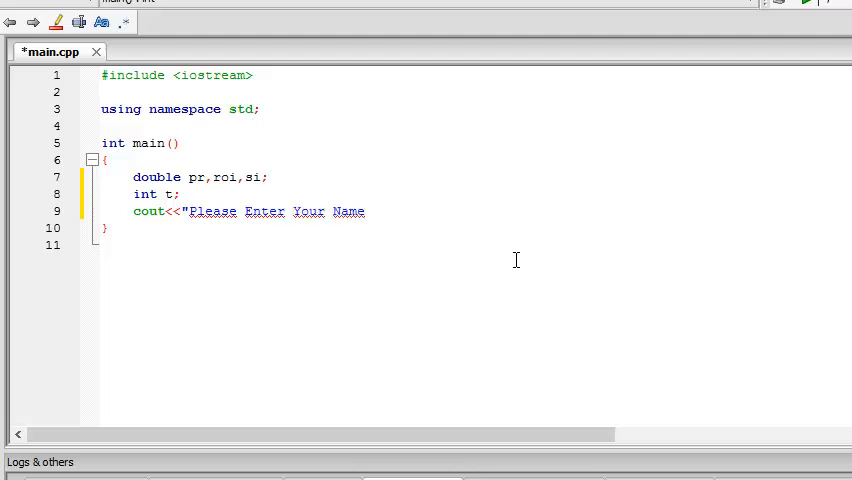
text(: ";)
text(s)
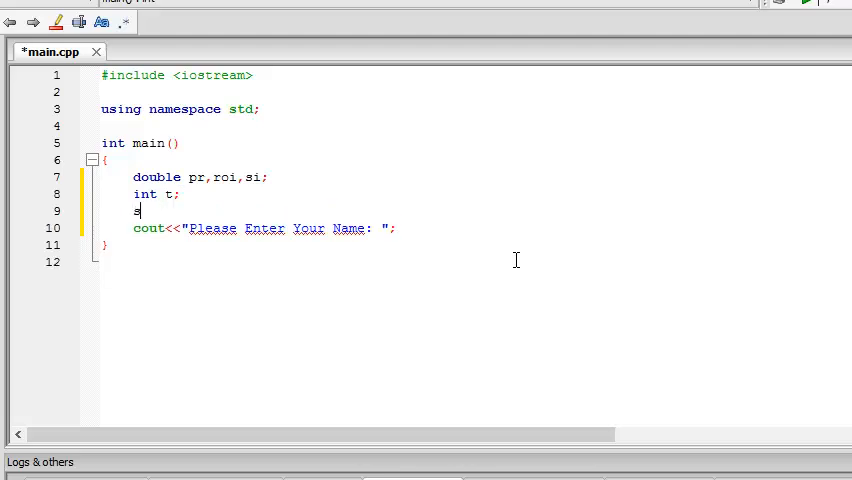
text(tra)
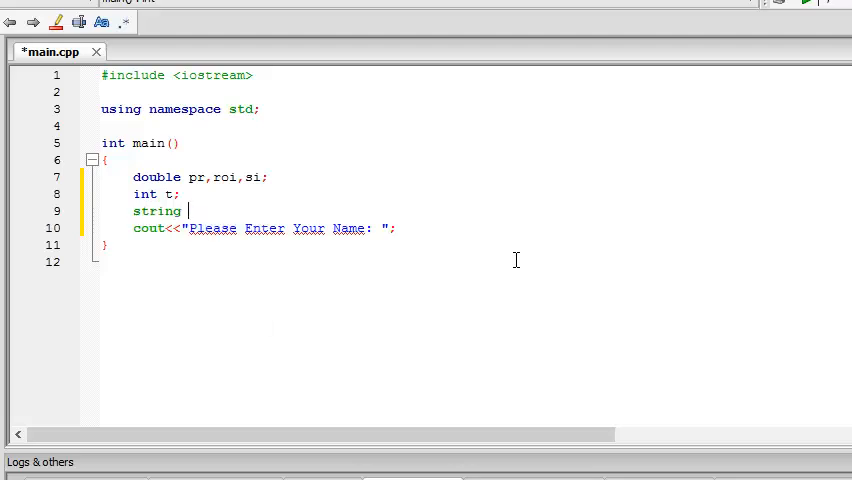
text(name;)
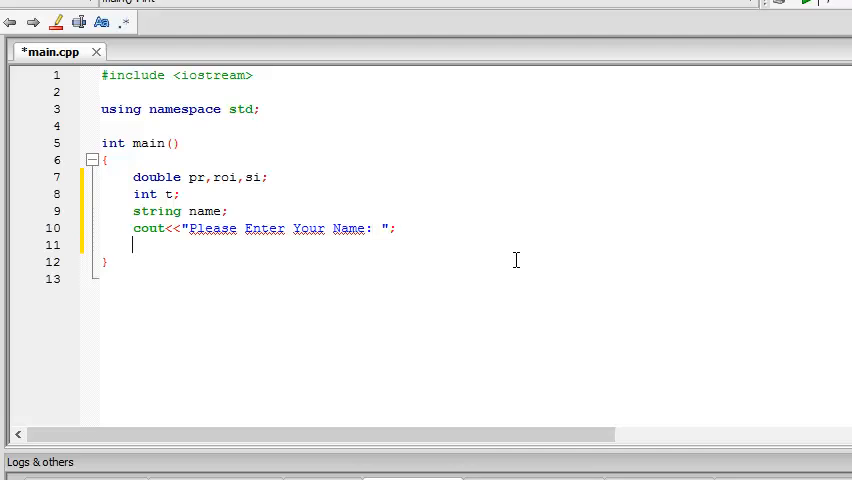
Step: Read the user's name with cin>>name; and begin the next cout line
text(cin>>)
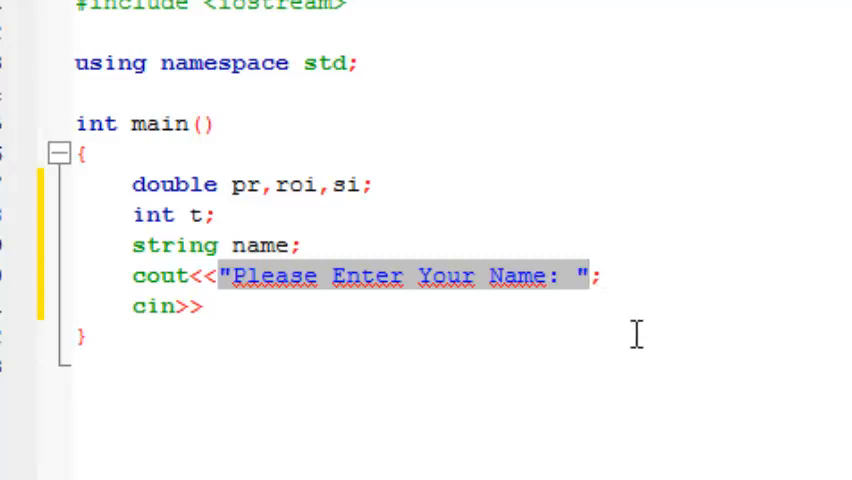
mouse_move(216, 312)
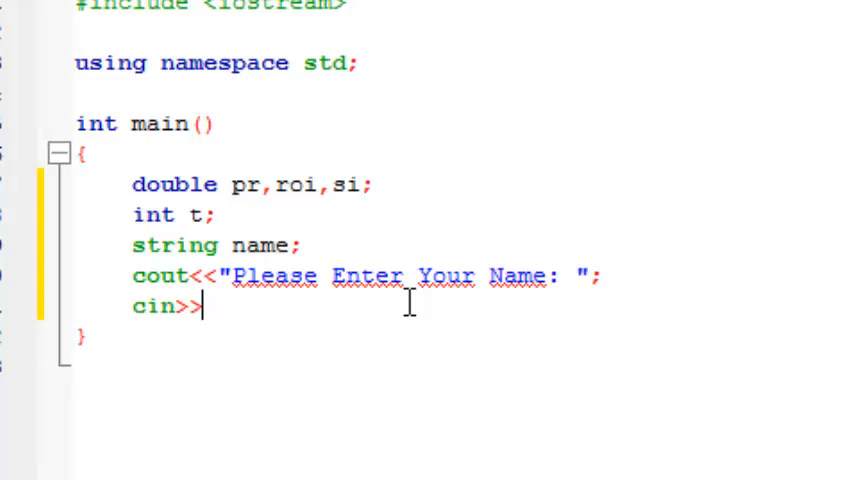
text(name;)
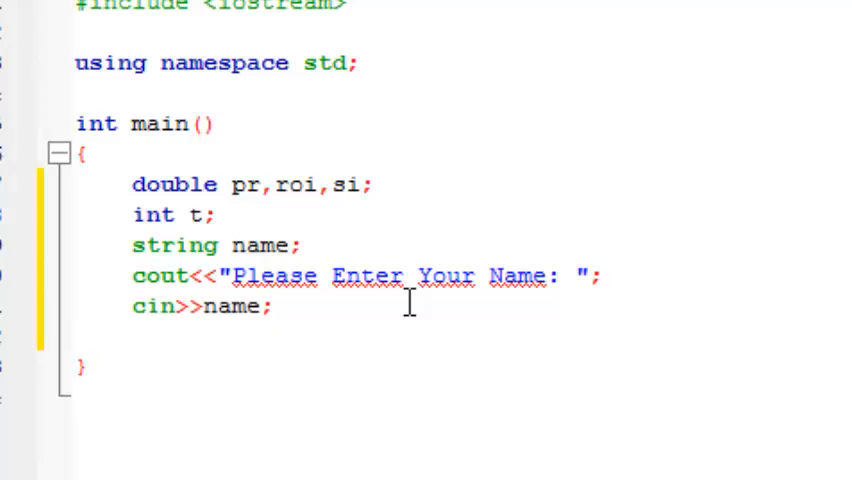
text(cout)
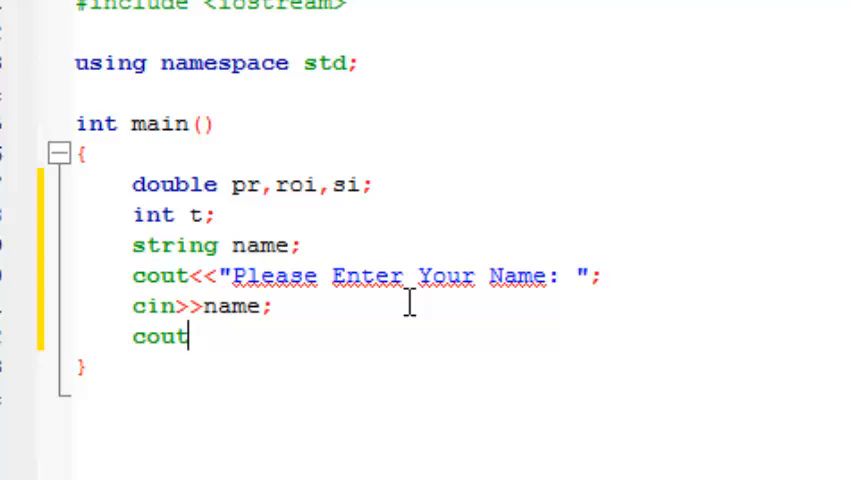
Step: Write the prompt asking for principal, rate of interest and time period
text(<<"Enter principal rate of intere)
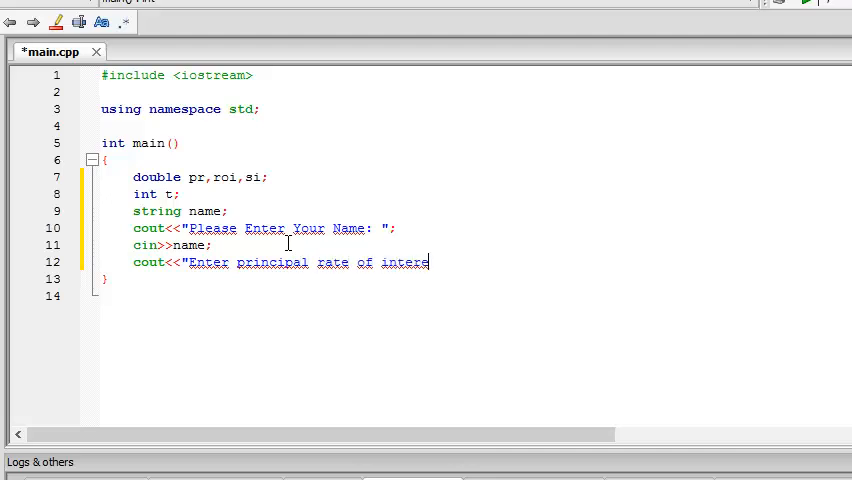
text(st and time)
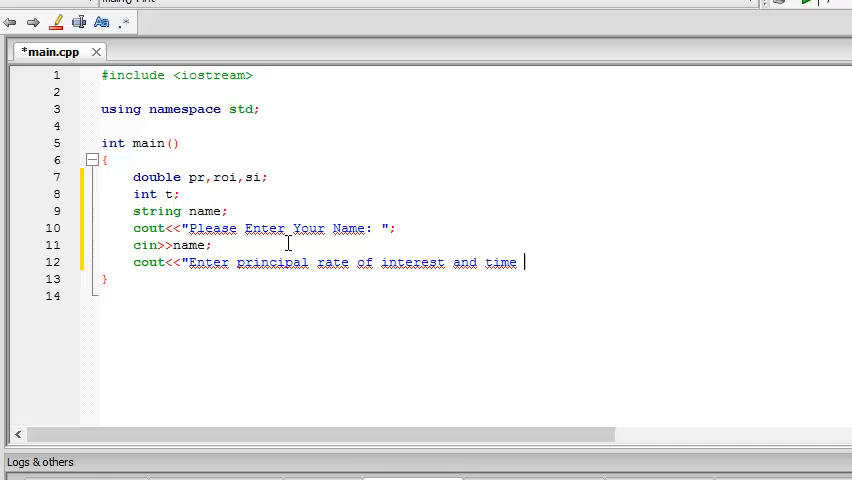
text(period: ";)
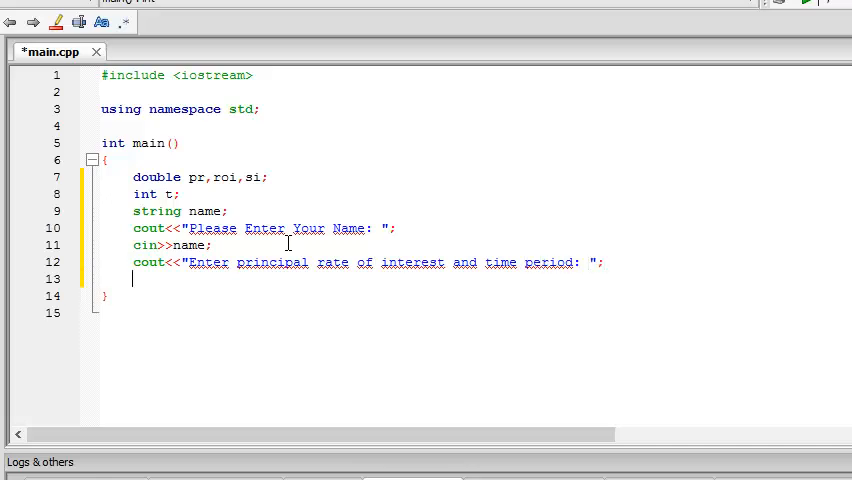
Step: Read the inputs with cin>>pr>>roi>>t;
text(cin>>pr>>)
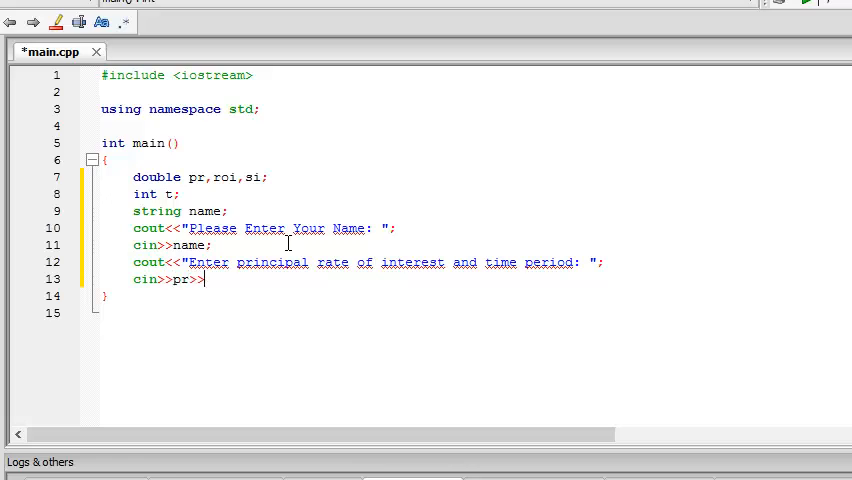
text(roi)
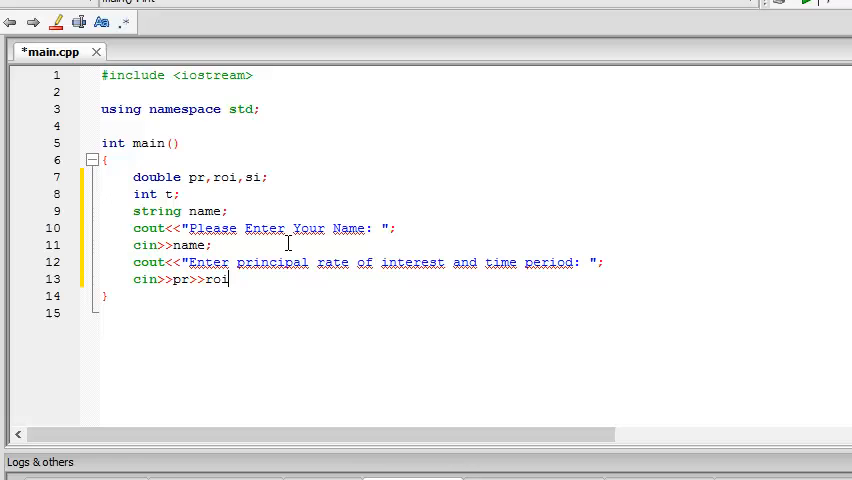
text(>>s)
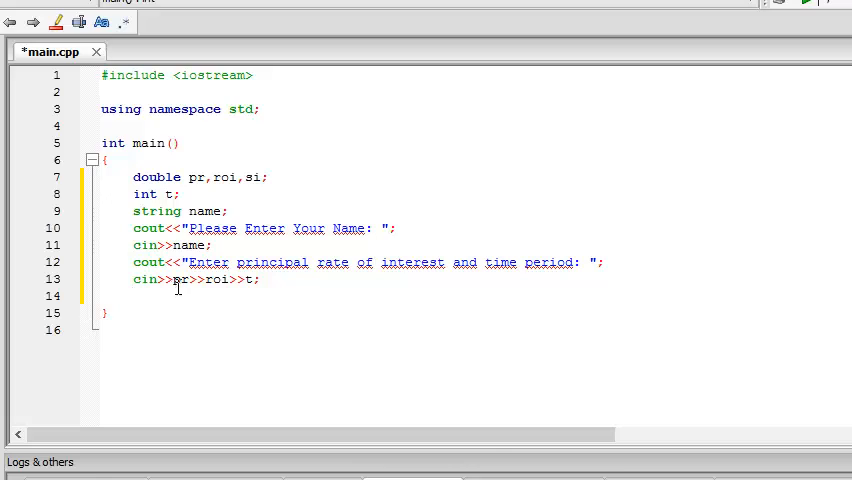
double_click(216, 280)
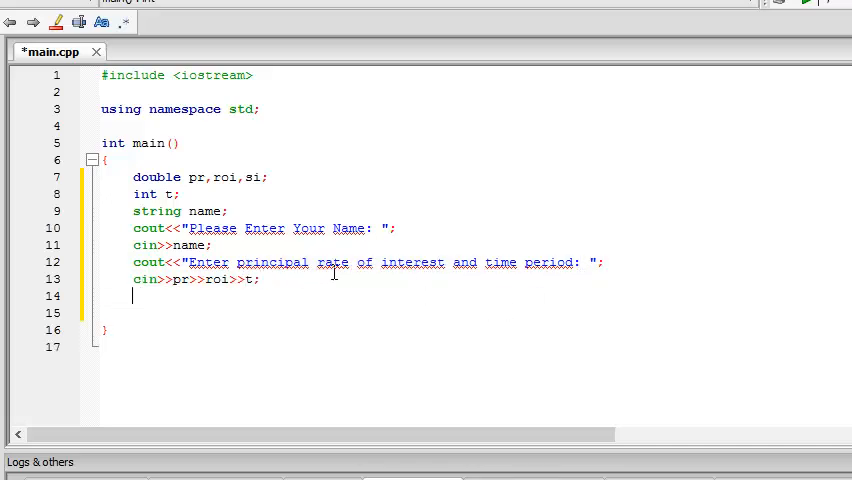
Step: Compute the interest as si=pr*roi*t/100;
text(si)
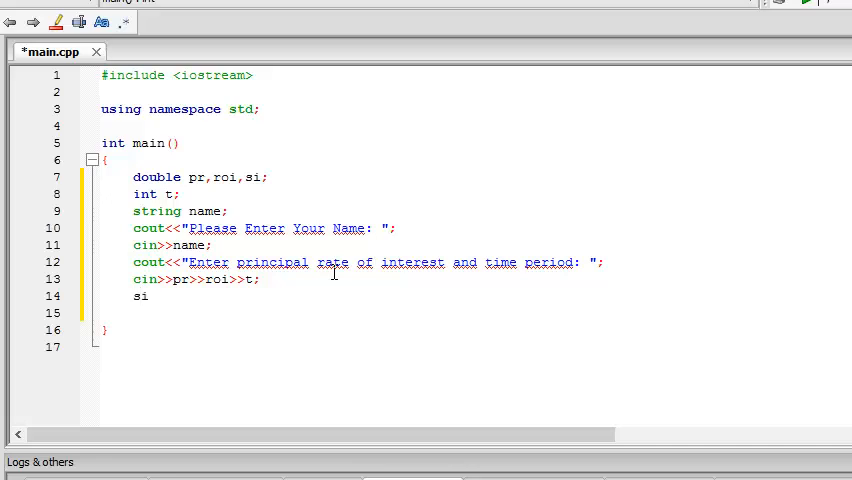
text(=)
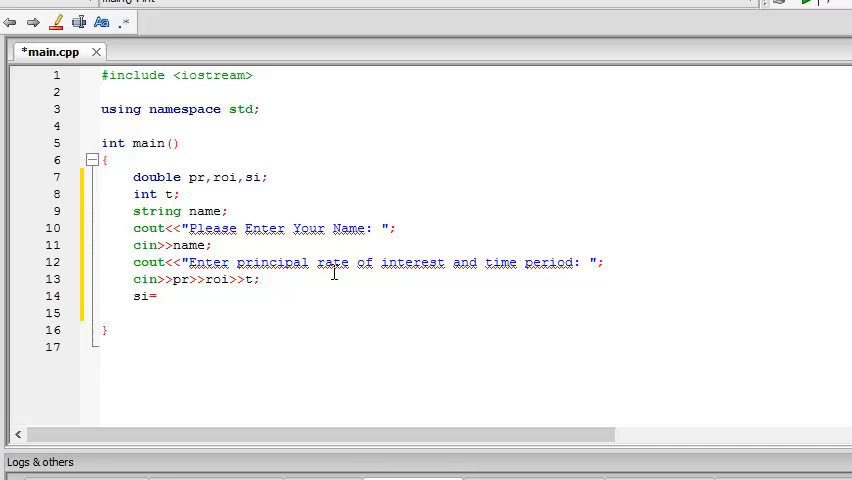
text(pr*)
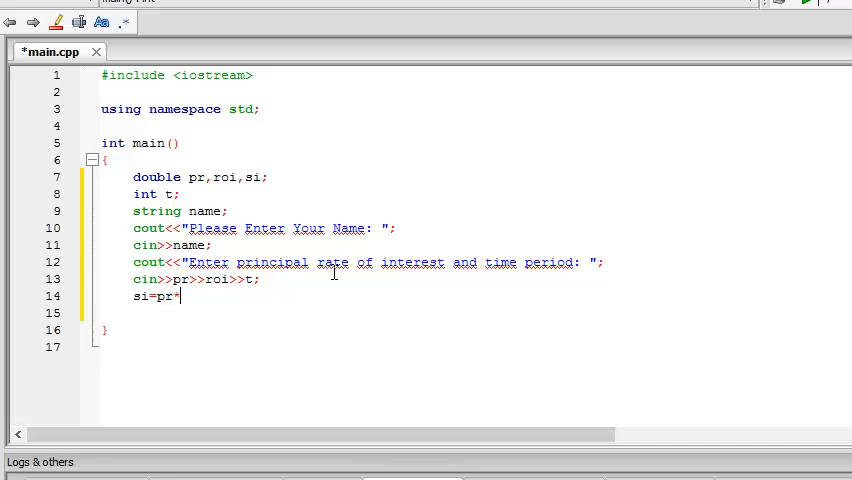
text(roi)
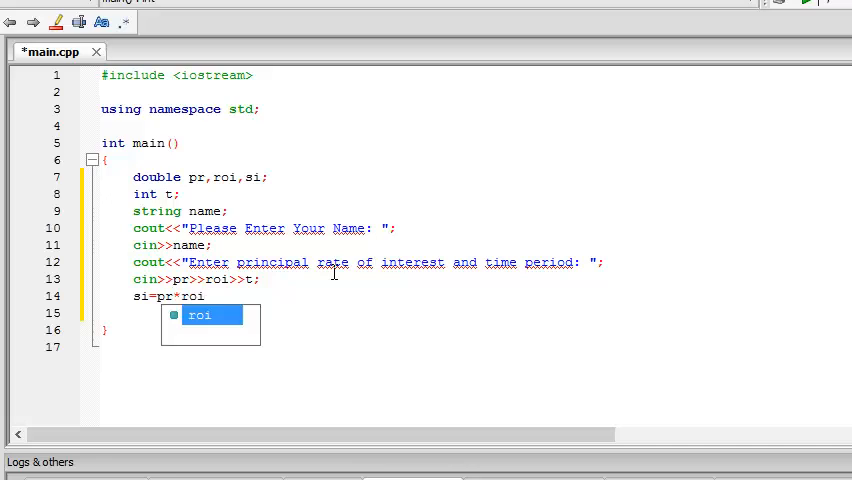
text(*t/)
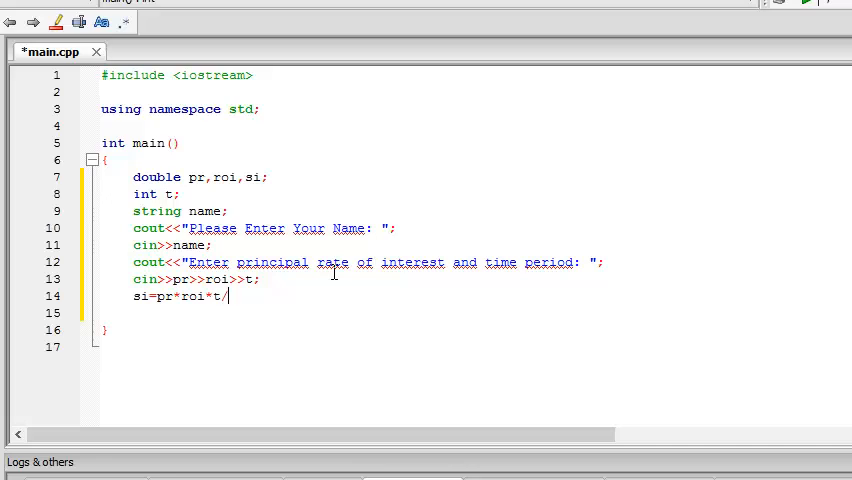
text(100;)
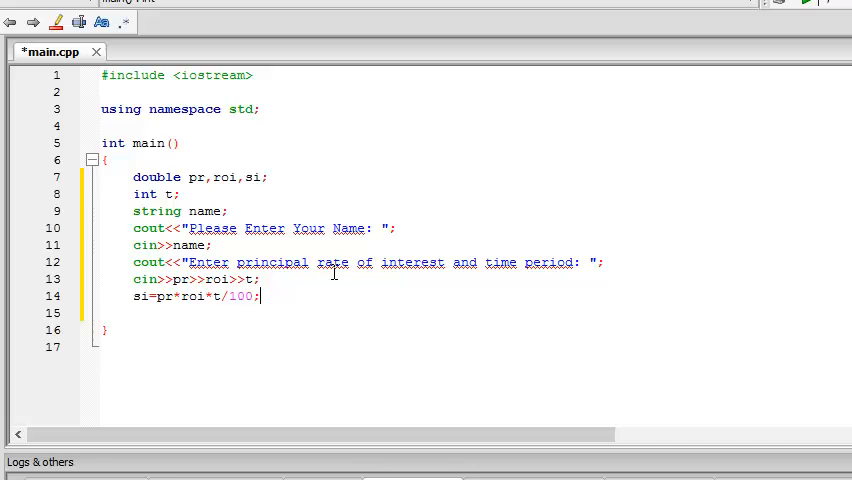
Step: Print si with cout<<si; and finish main with return 0;
text(cout)
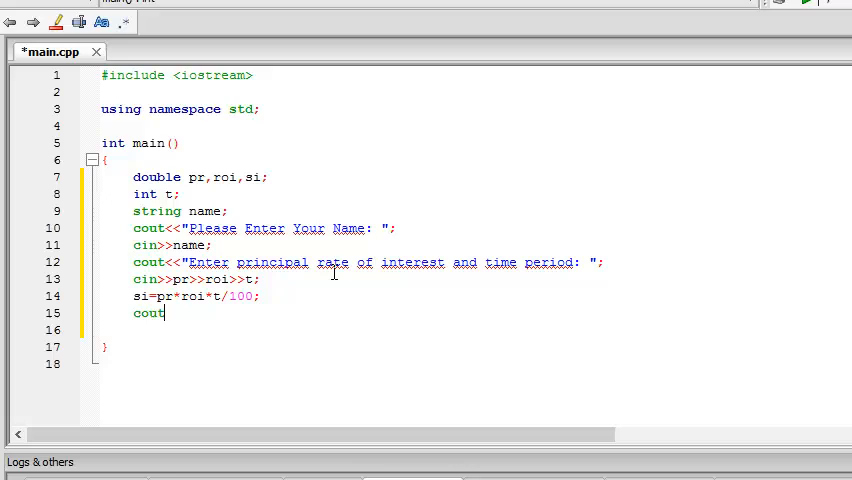
text(<<si)
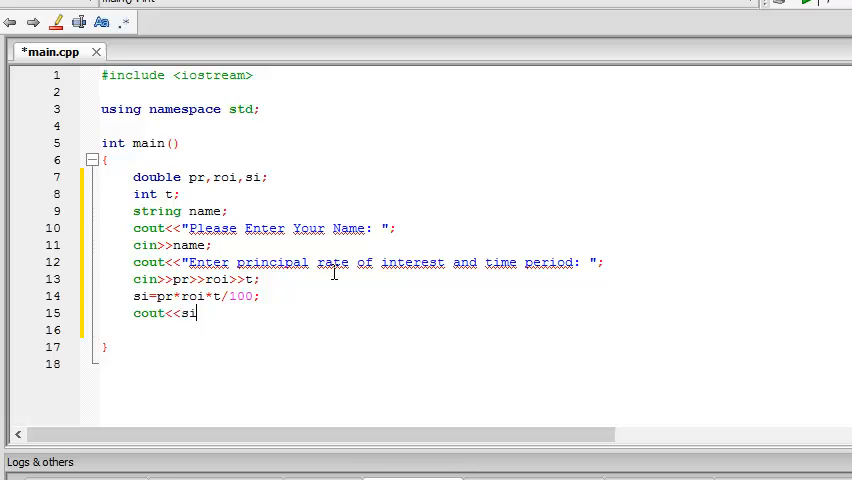
text(r)
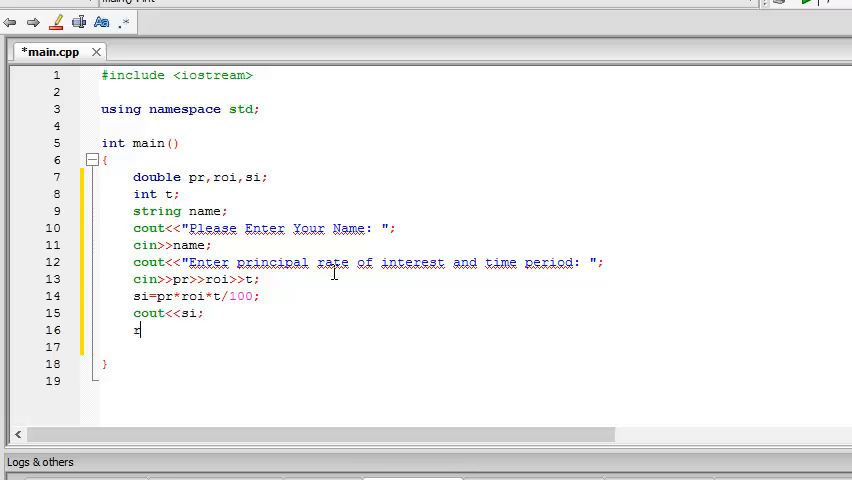
text(et)
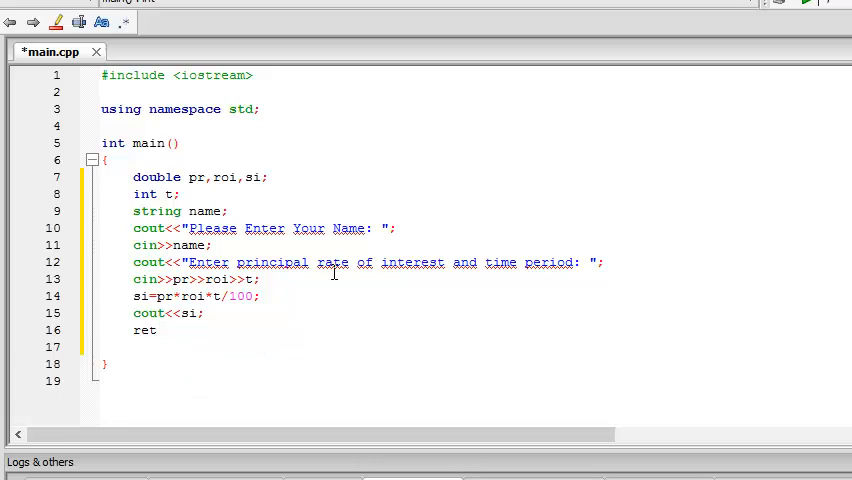
text(urn)
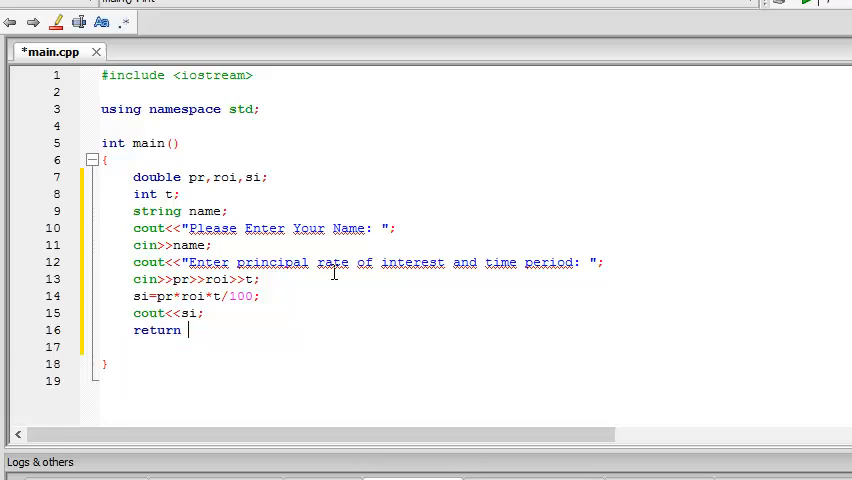
text(0;)
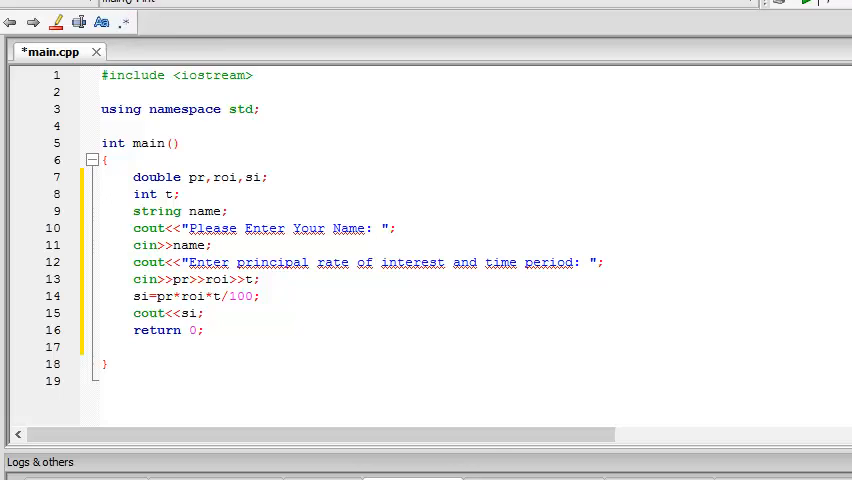
Step: Build and run, entering the name Aniru and the values 100 10 2 in the console
click(808, 8)
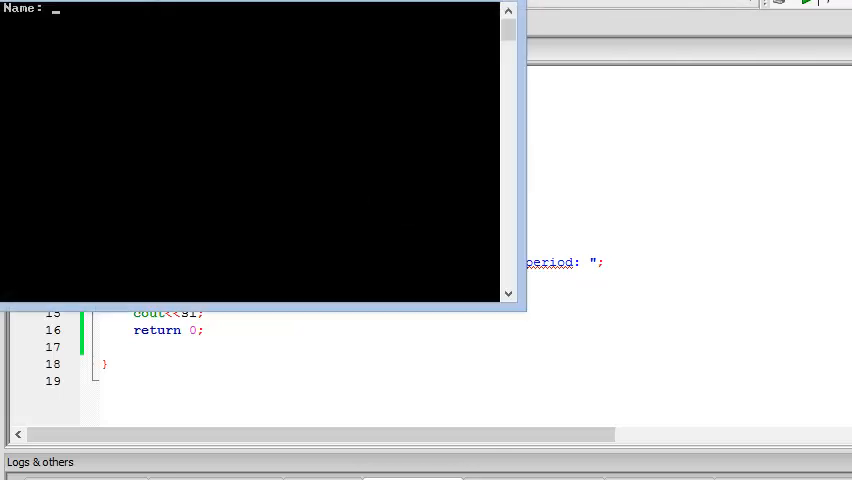
text(Aniru)
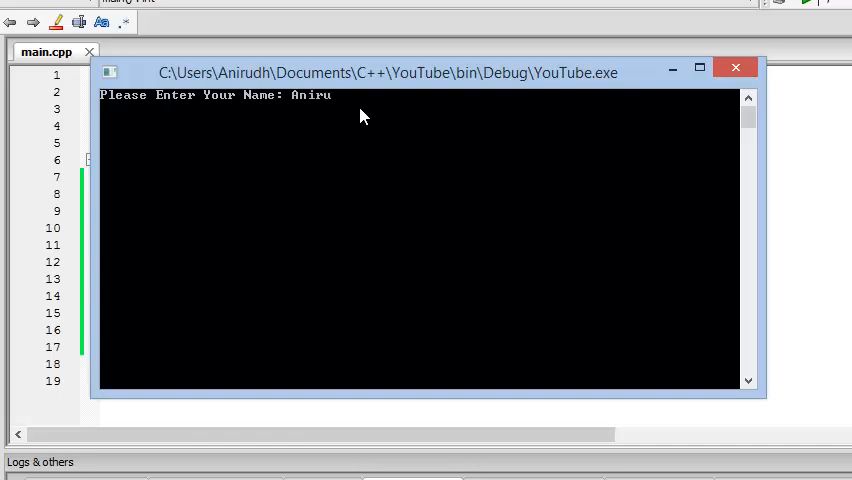
key(enter)
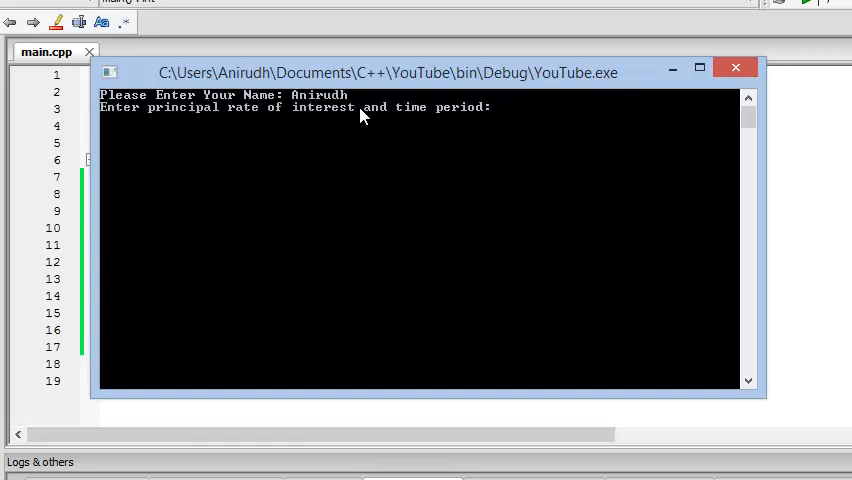
text(100 10 2)
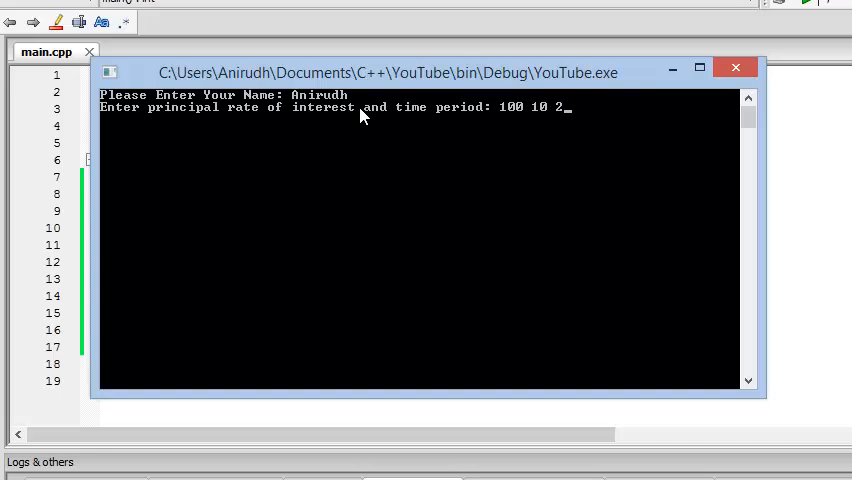
key(Enter)
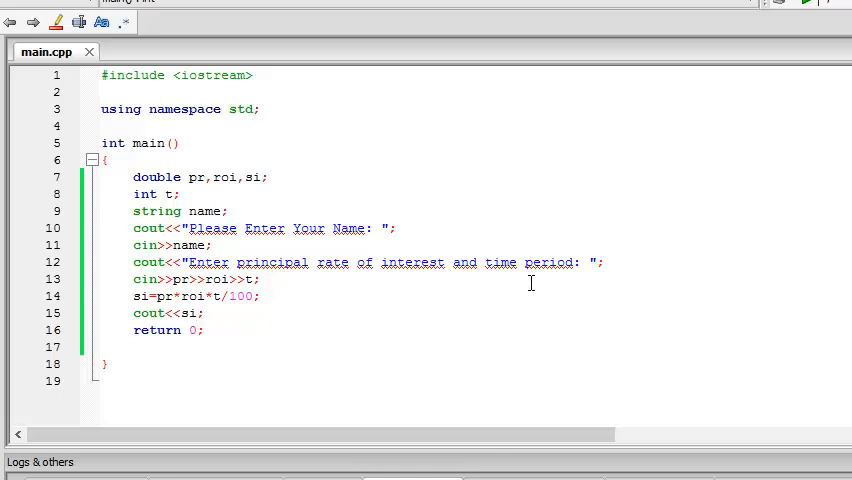
Step: Extend the output to cout<<si<<endl<<"Your Name is: "<<name; and rebuild
text(<<"")
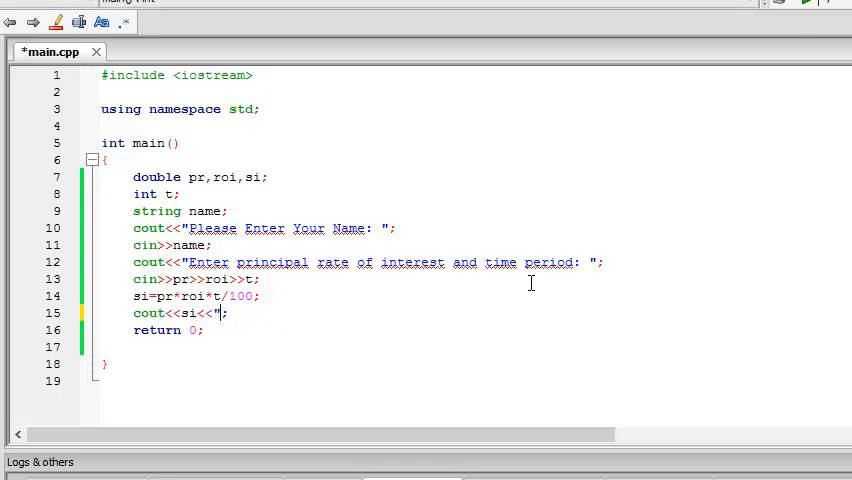
text(en)
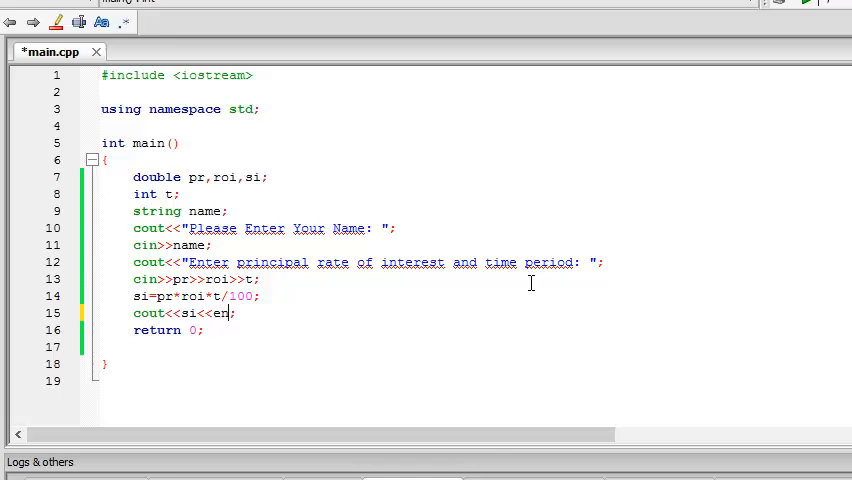
text(dl<<)
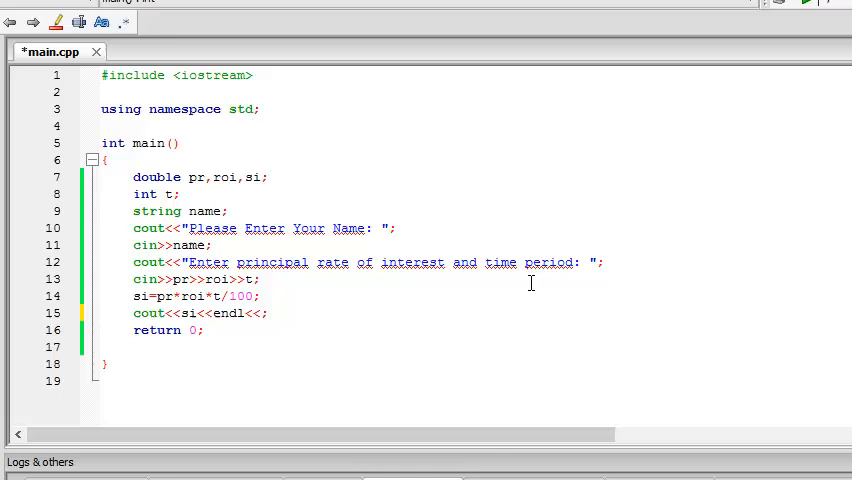
text("Your Nam)
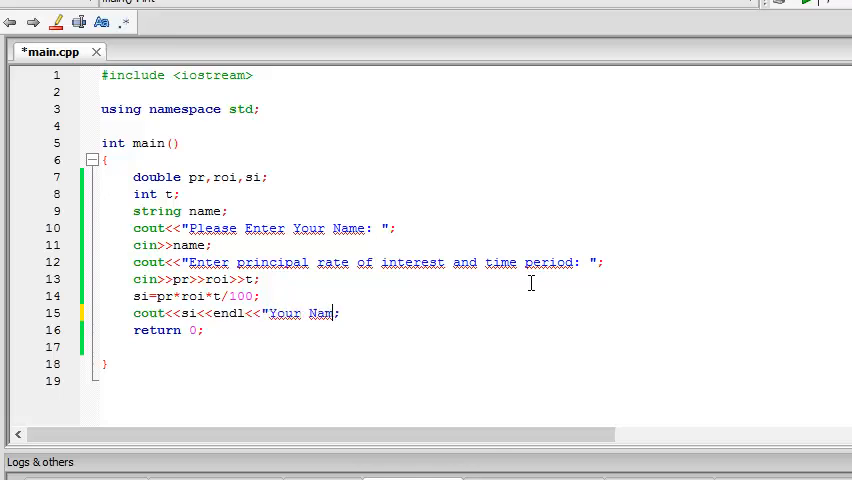
text(is: "<<name)
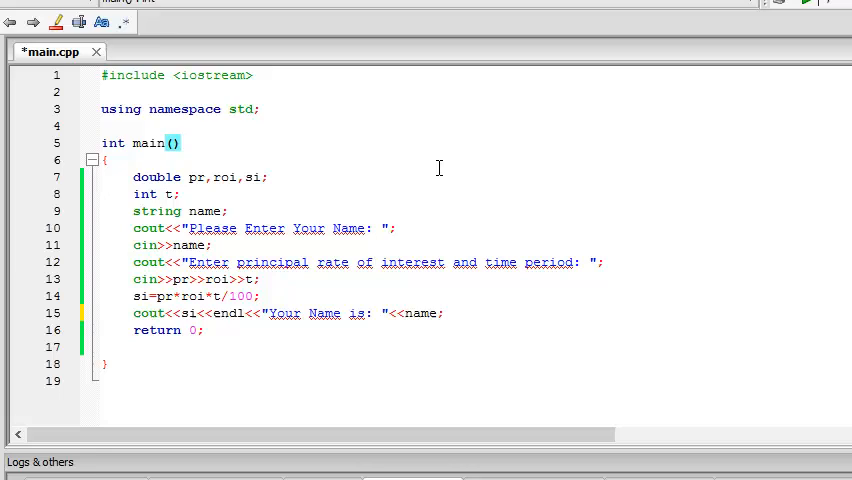
key(ctrl+s)
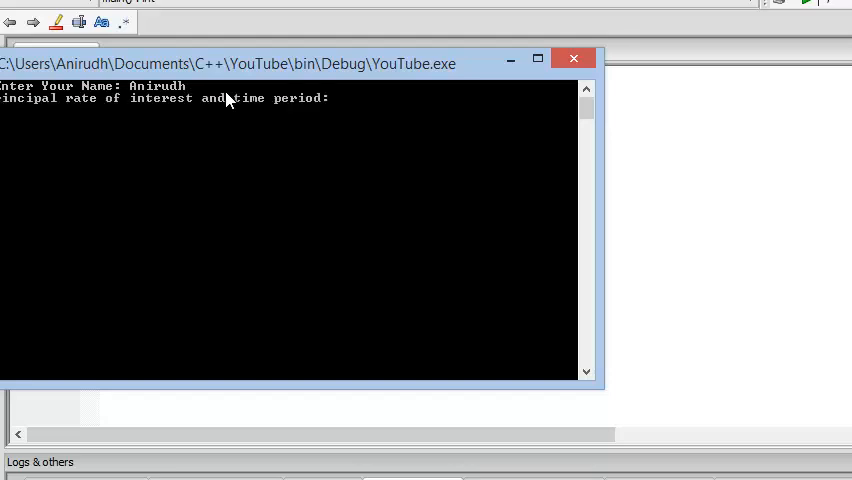
Step: Enter 100 20 1 in the console, check the interest and name output, then close it
text(100 20)
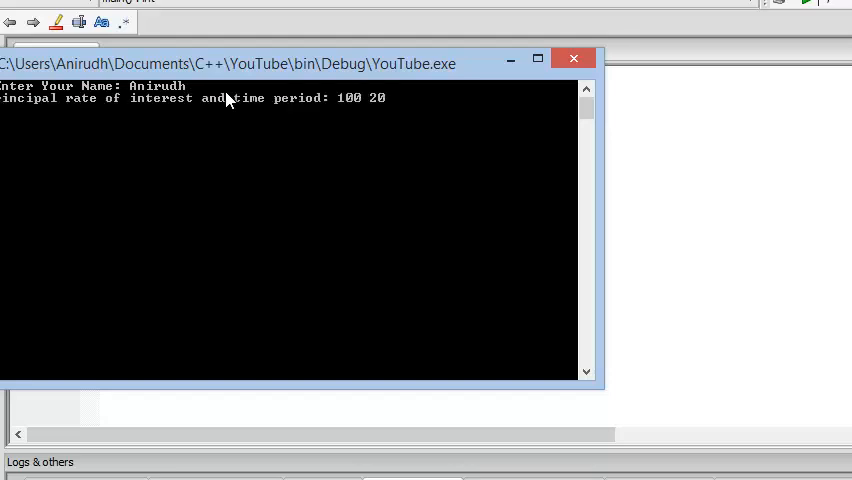
text(1)
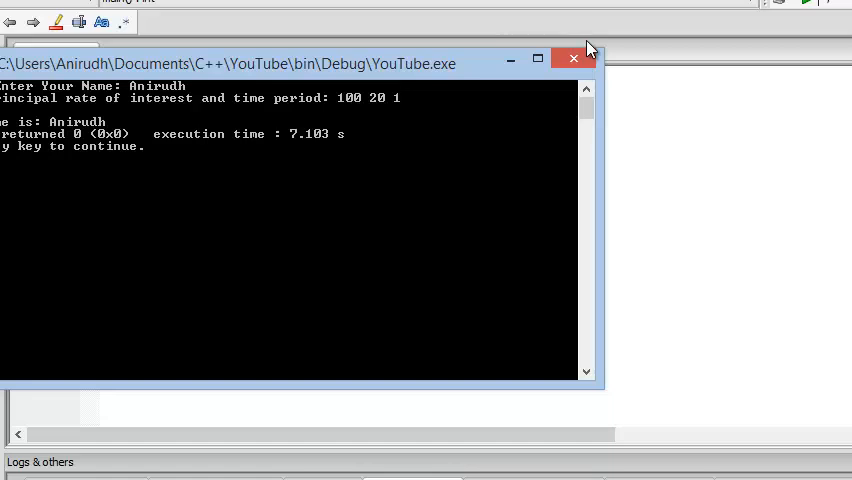
click(572, 58)
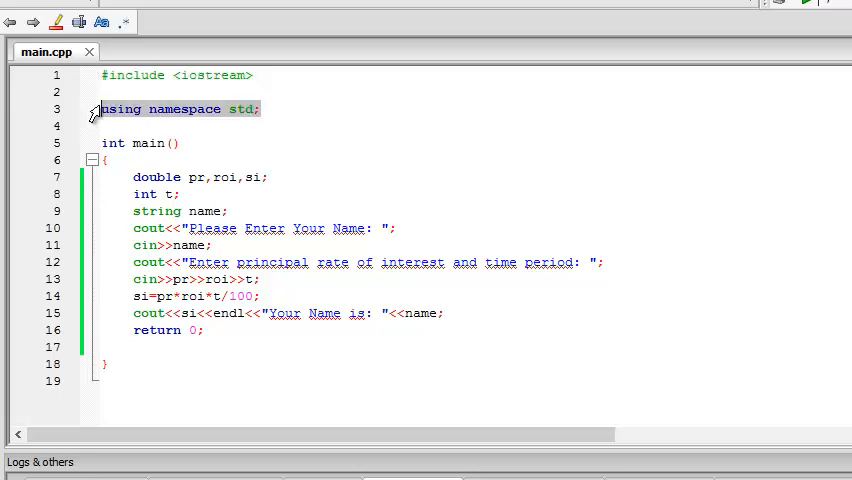
mouse_move(298, 118)
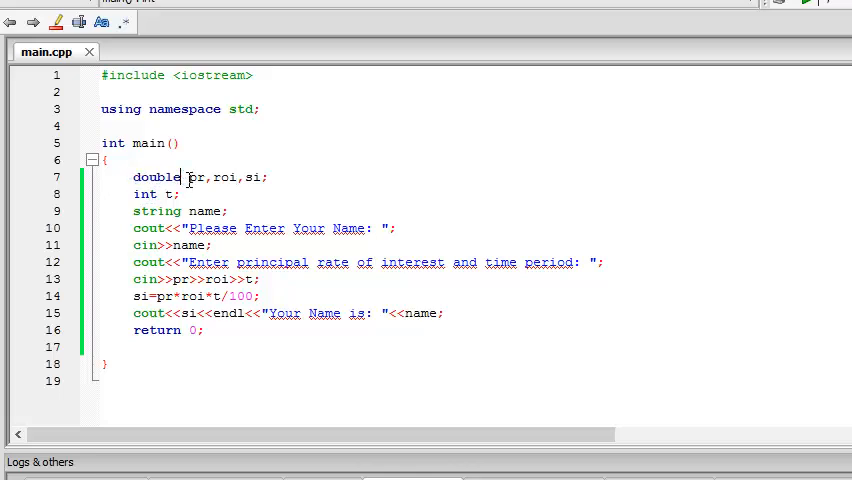
drag(188, 176, 258, 176)
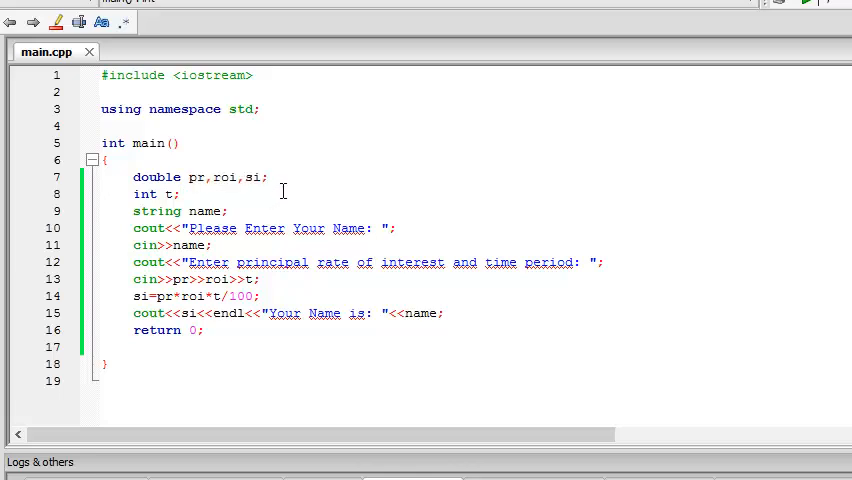
mouse_move(248, 210)
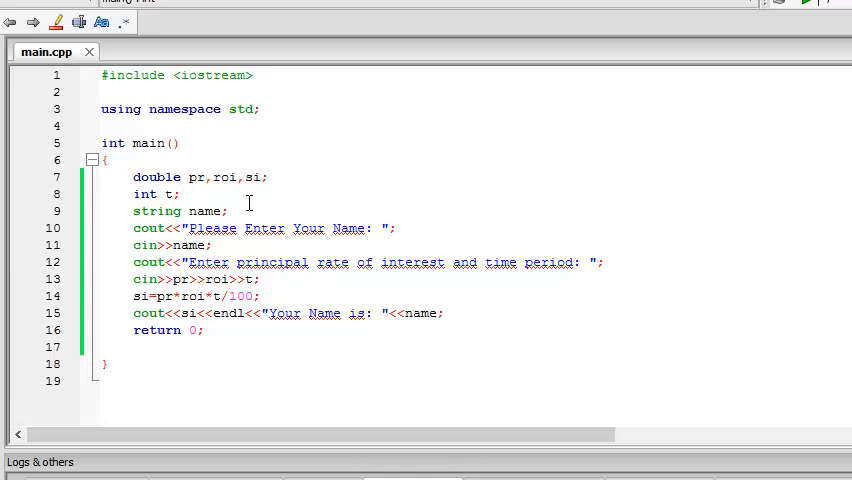
double_click(144, 194)
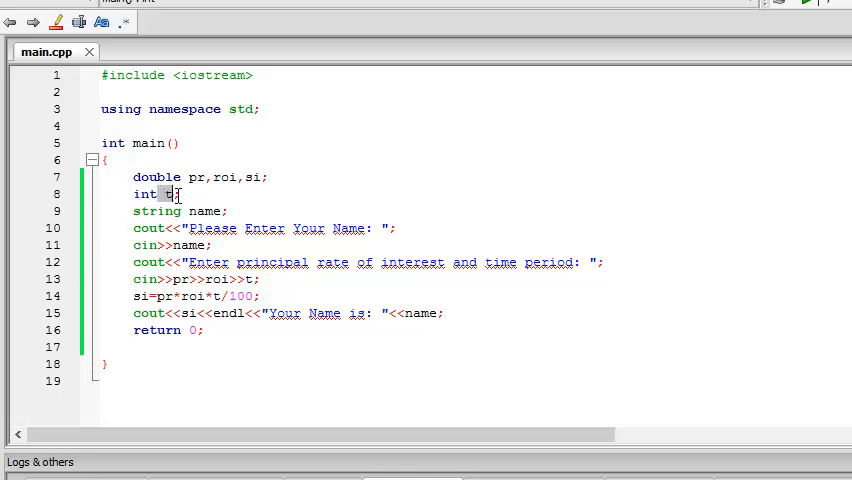
double_click(152, 212)
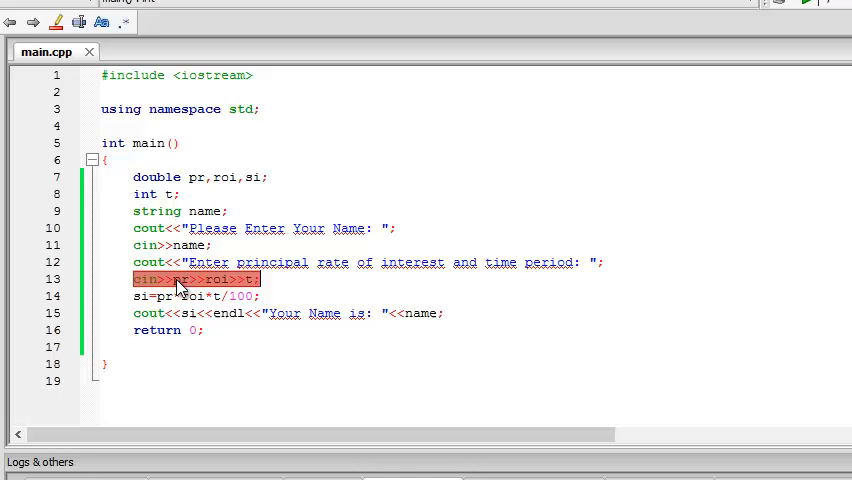
mouse_move(176, 292)
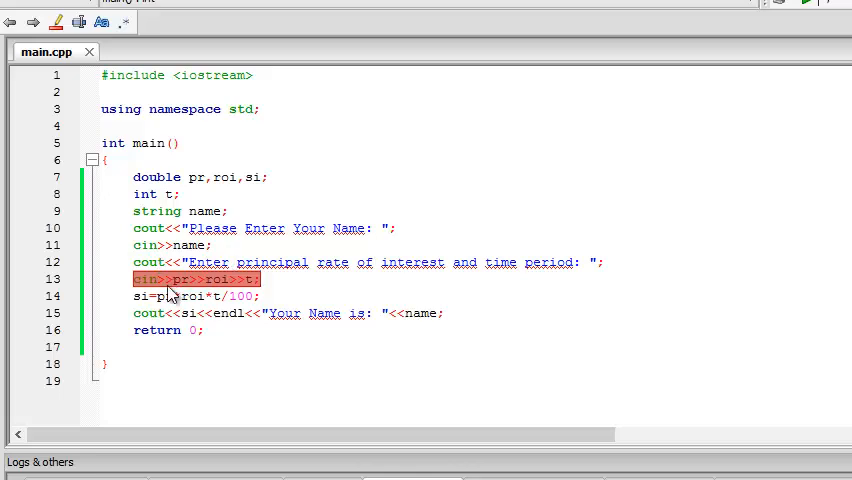
click(176, 280)
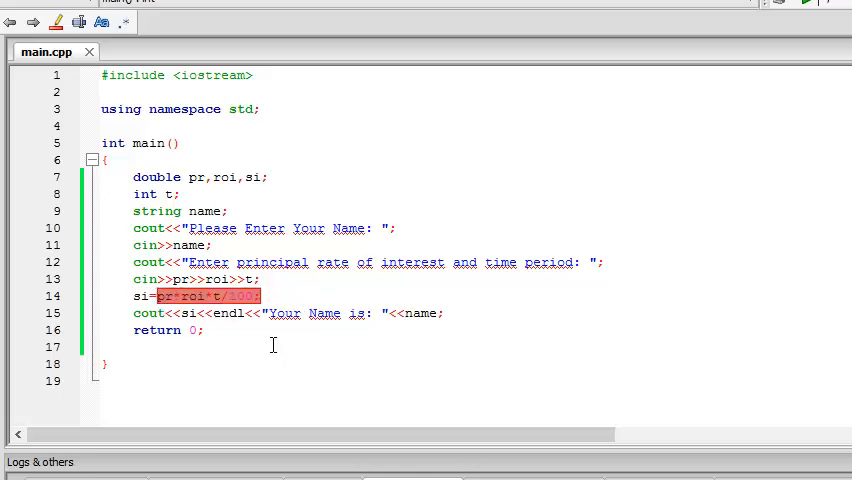
mouse_move(312, 316)
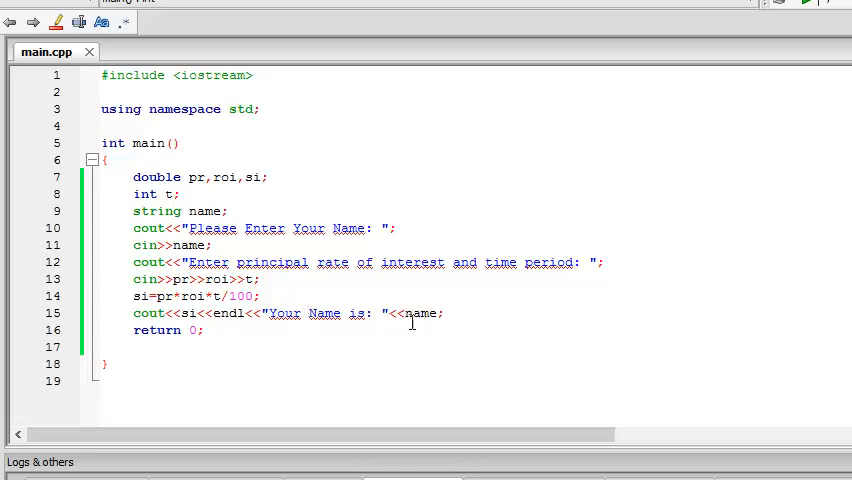
double_click(228, 312)
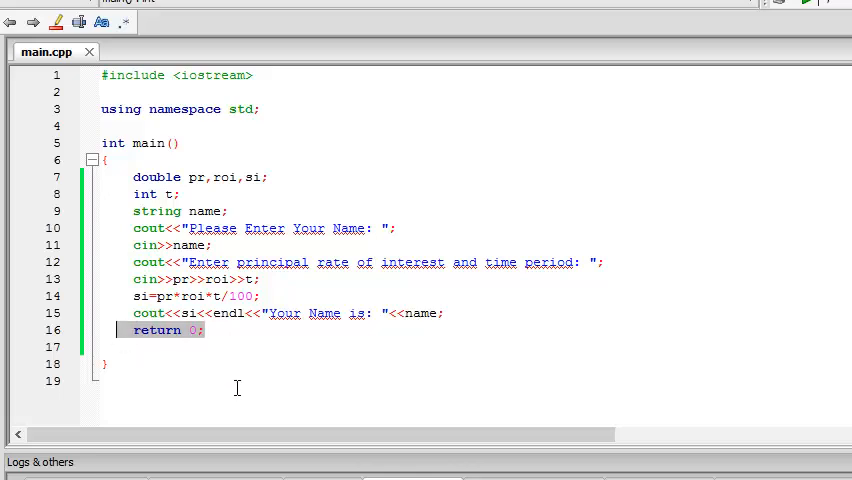
mouse_move(238, 374)
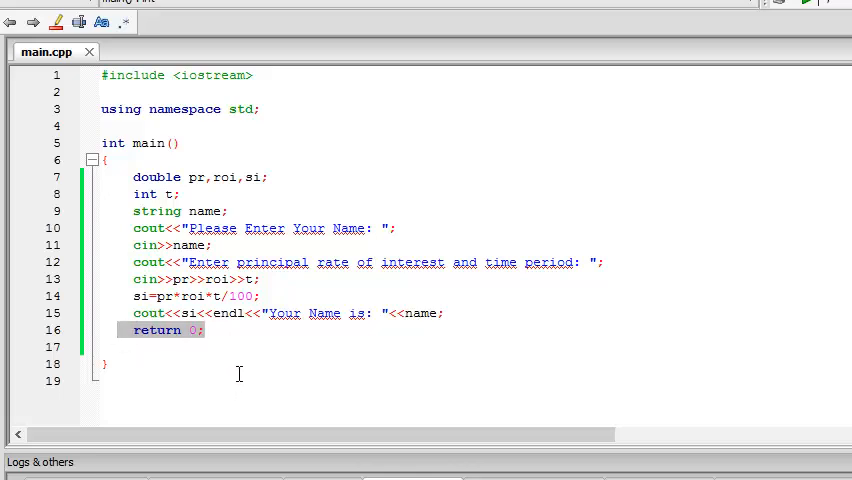
mouse_move(320, 344)
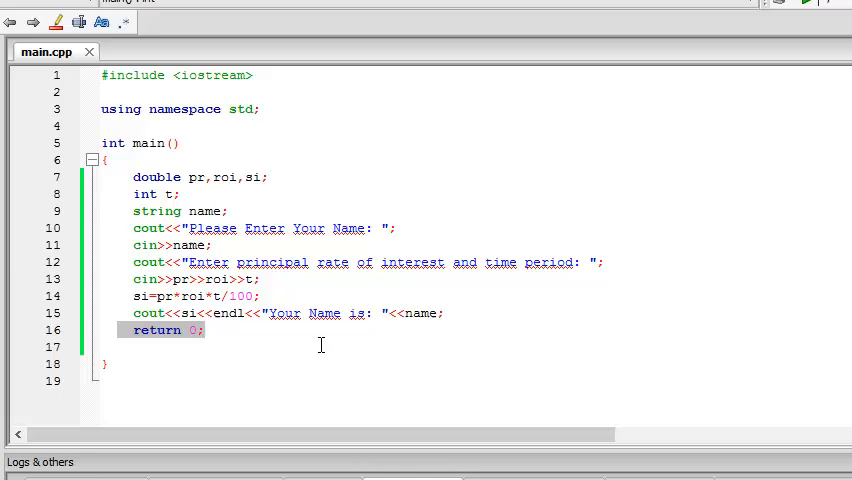